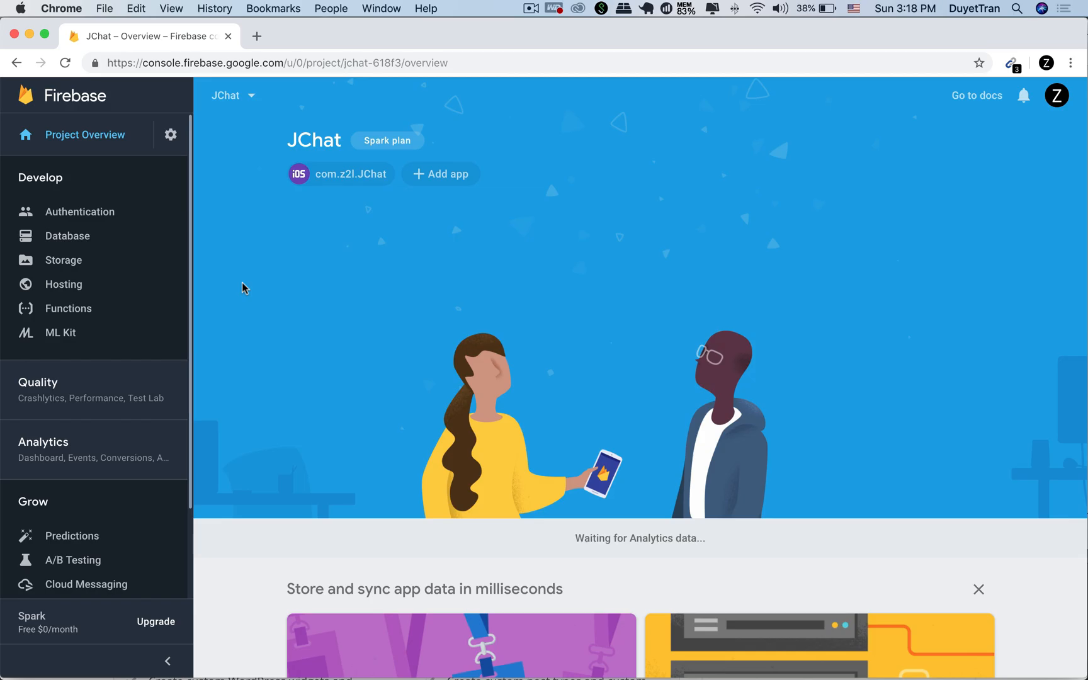
pyautogui.moveTo(249, 283)
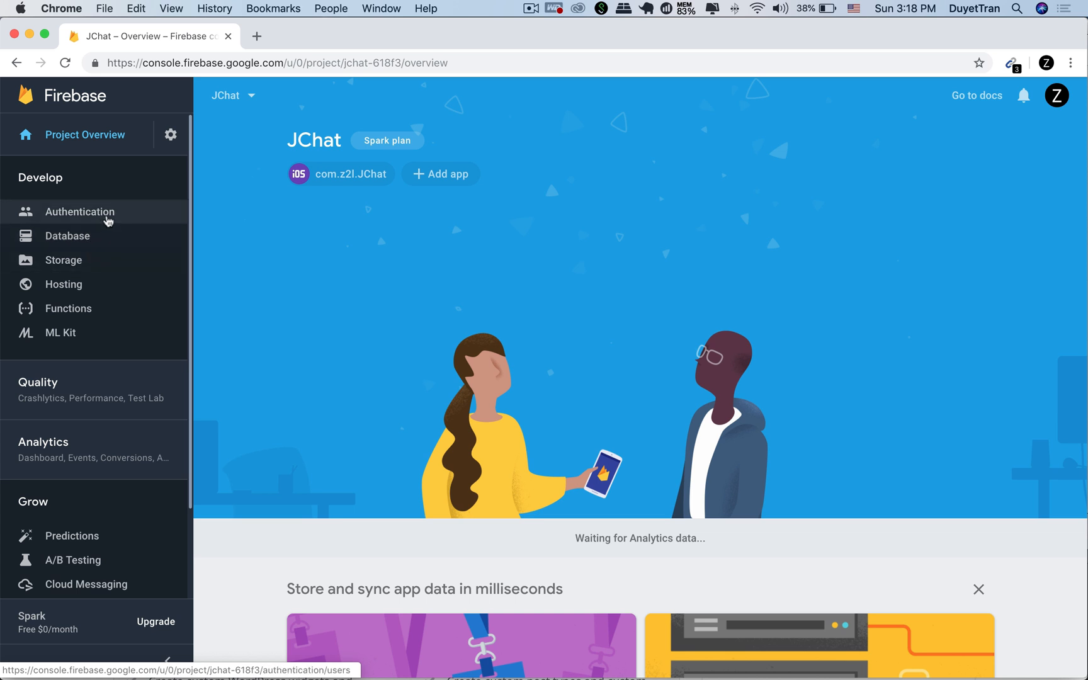
# Enable the Email/Password provider under Authentication sign-in methods for JChat and save
pyautogui.click(81, 212)
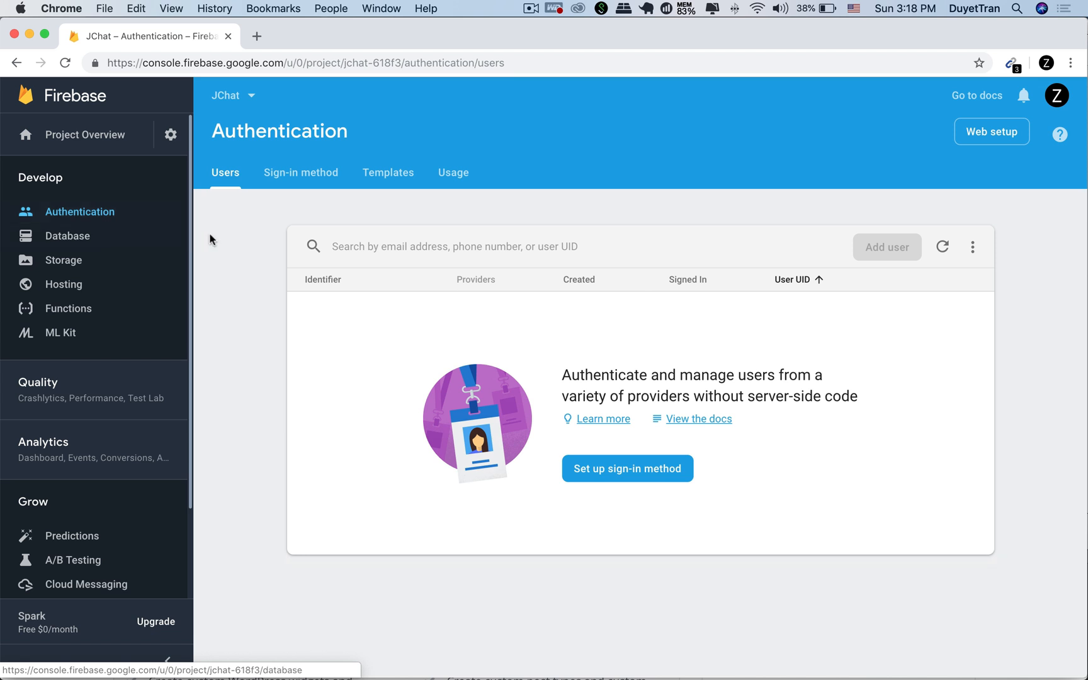
pyautogui.click(301, 173)
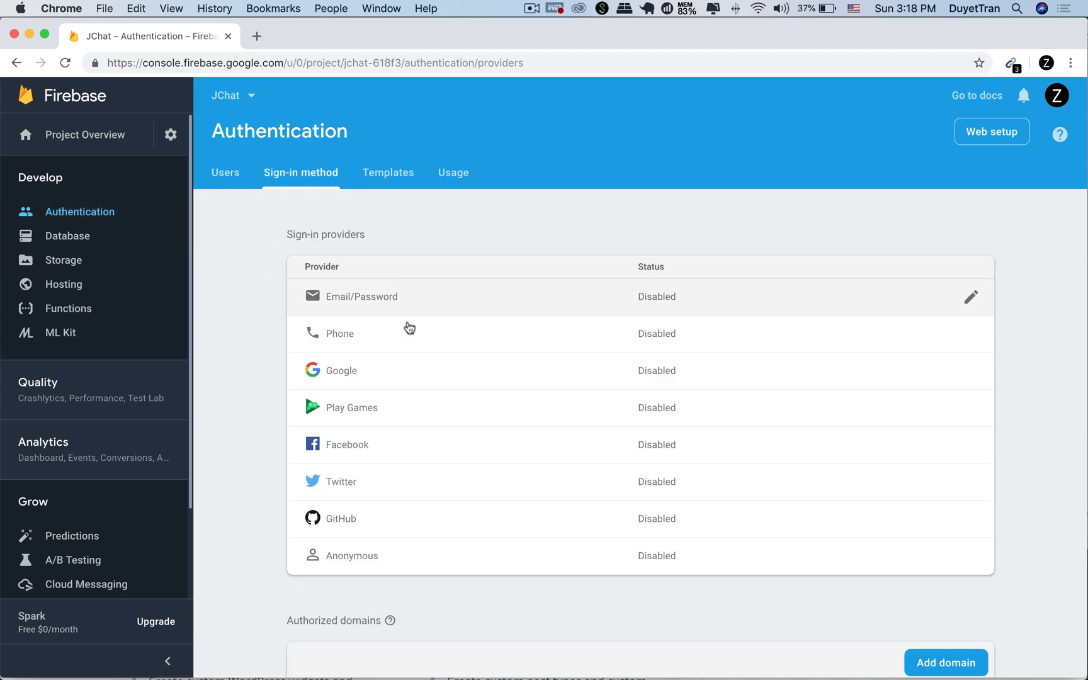
pyautogui.moveTo(819, 302)
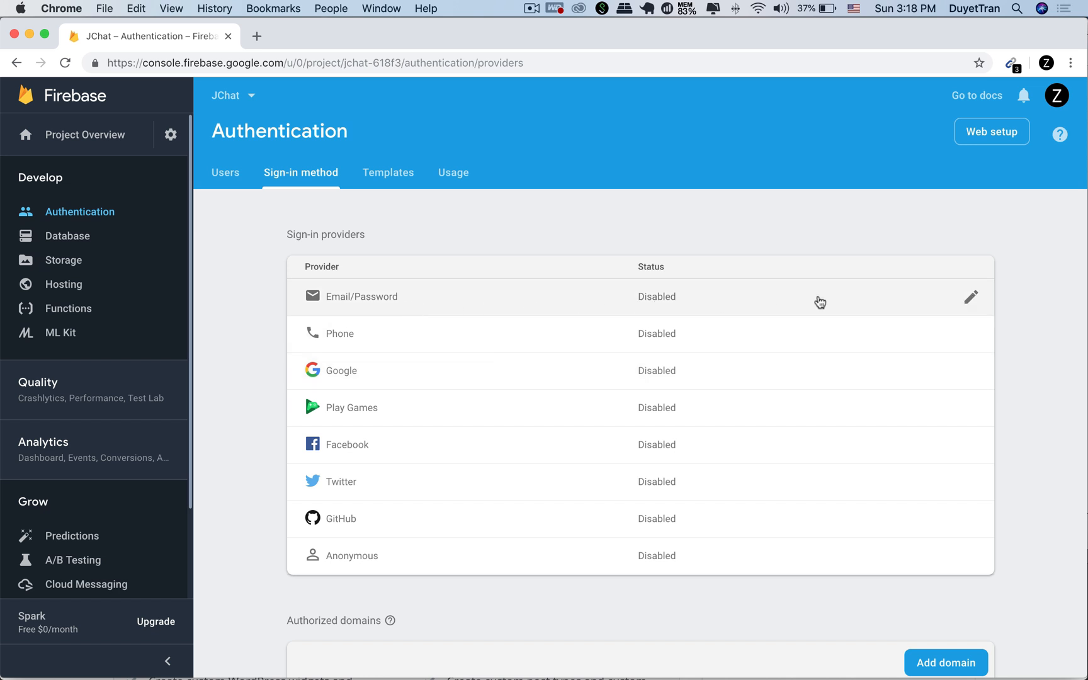
pyautogui.click(970, 297)
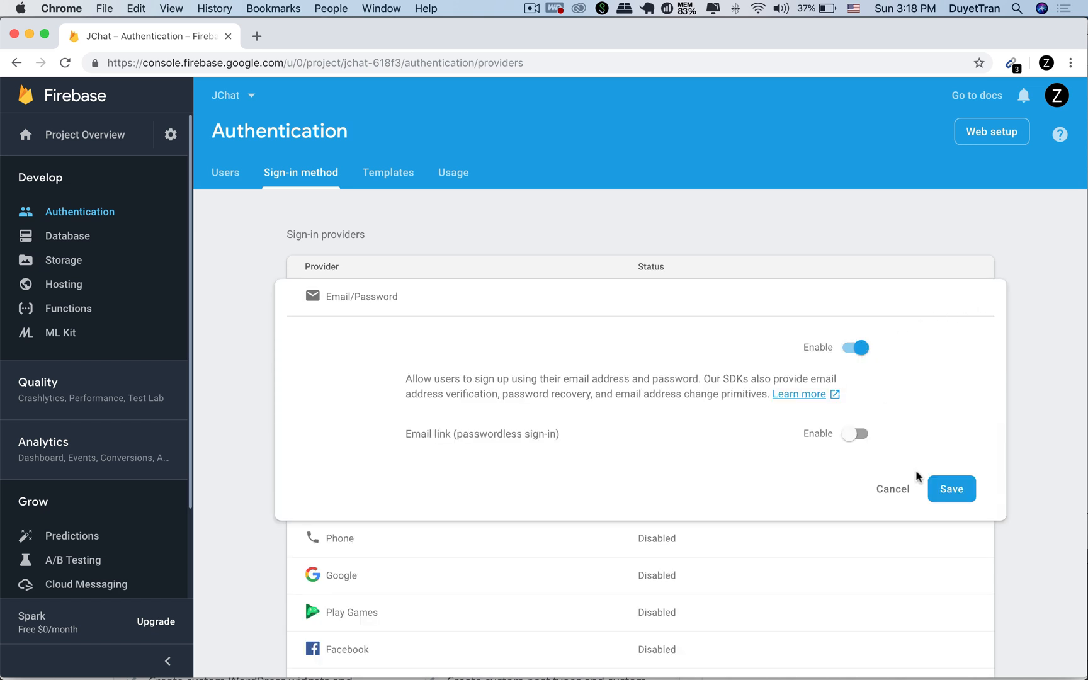
pyautogui.click(951, 489)
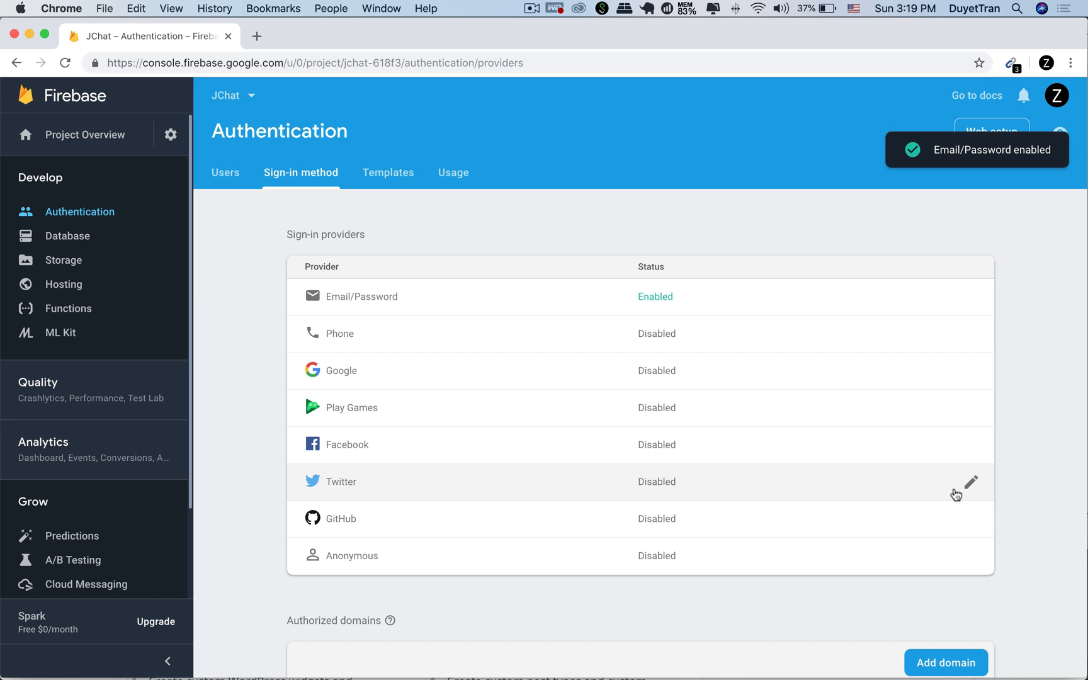
pyautogui.moveTo(641, 304)
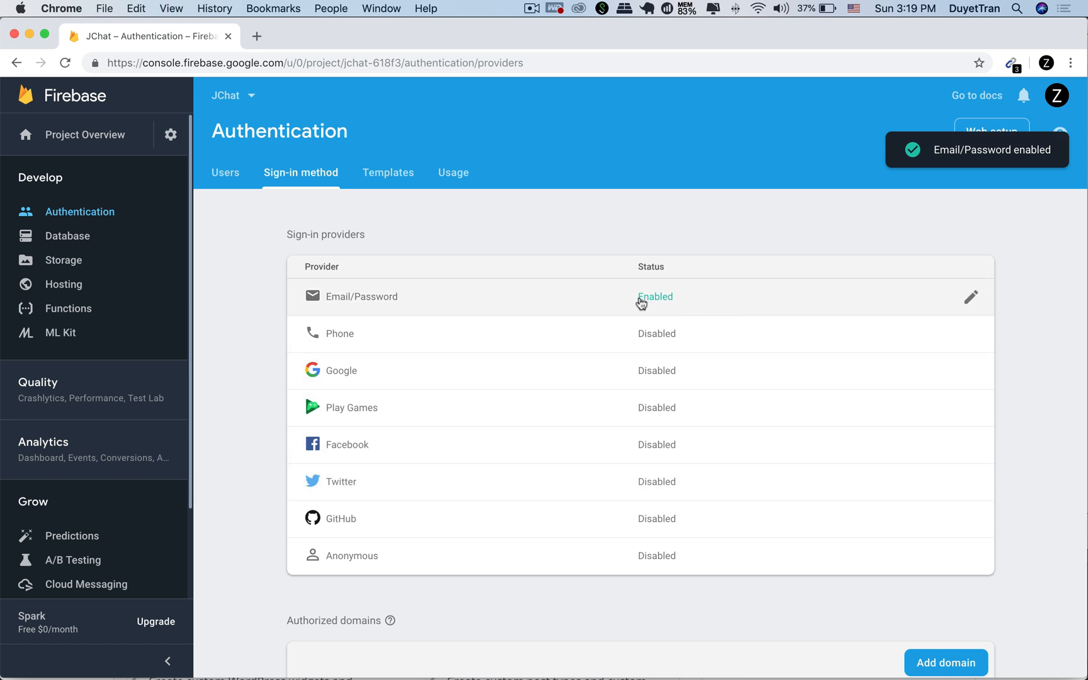
# Show JChat's Authentication Users list, currently empty
pyautogui.click(226, 173)
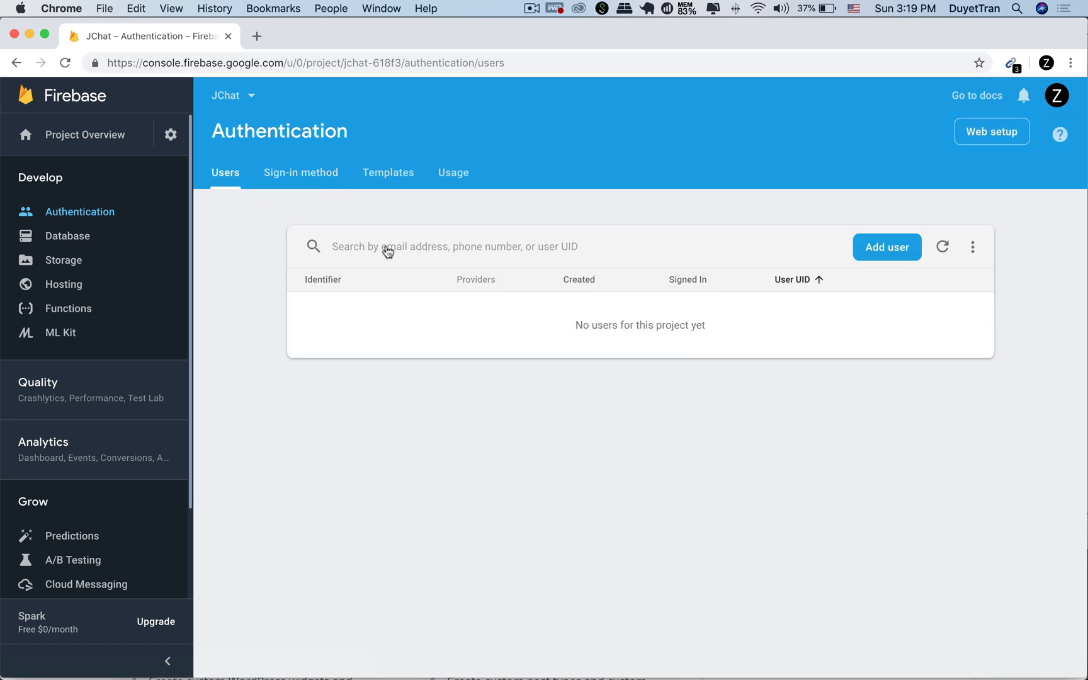
pyautogui.moveTo(441, 316)
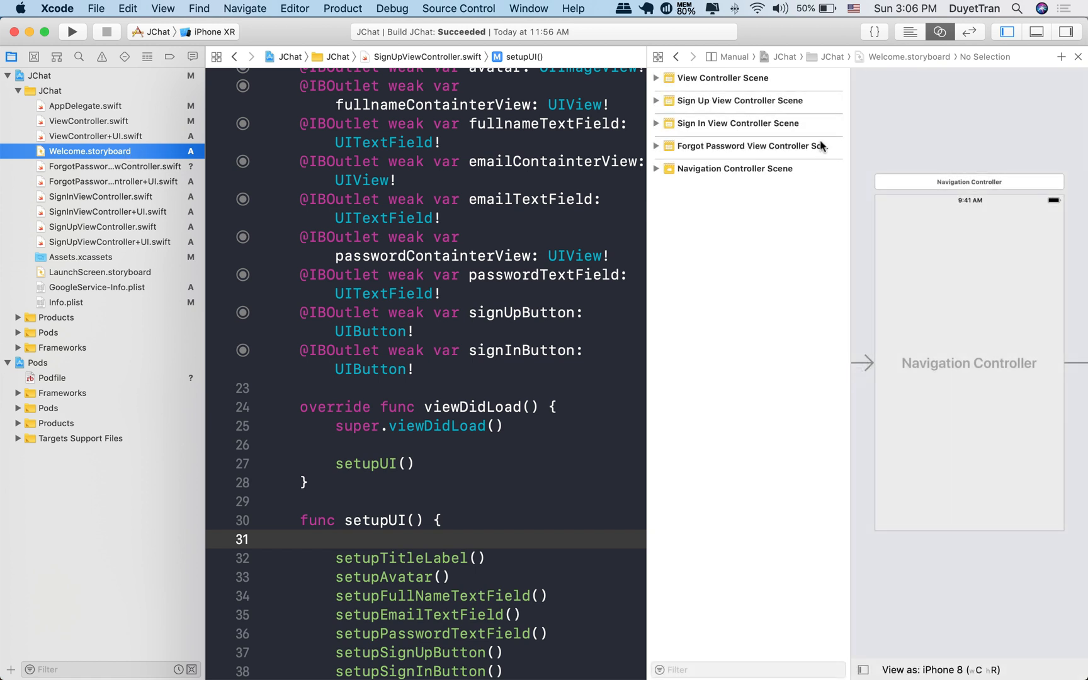
# Connect the Sign Up button in Welcome.storyboard to a new signUpButtonDidTapped action in SignUpViewController
pyautogui.click(740, 100)
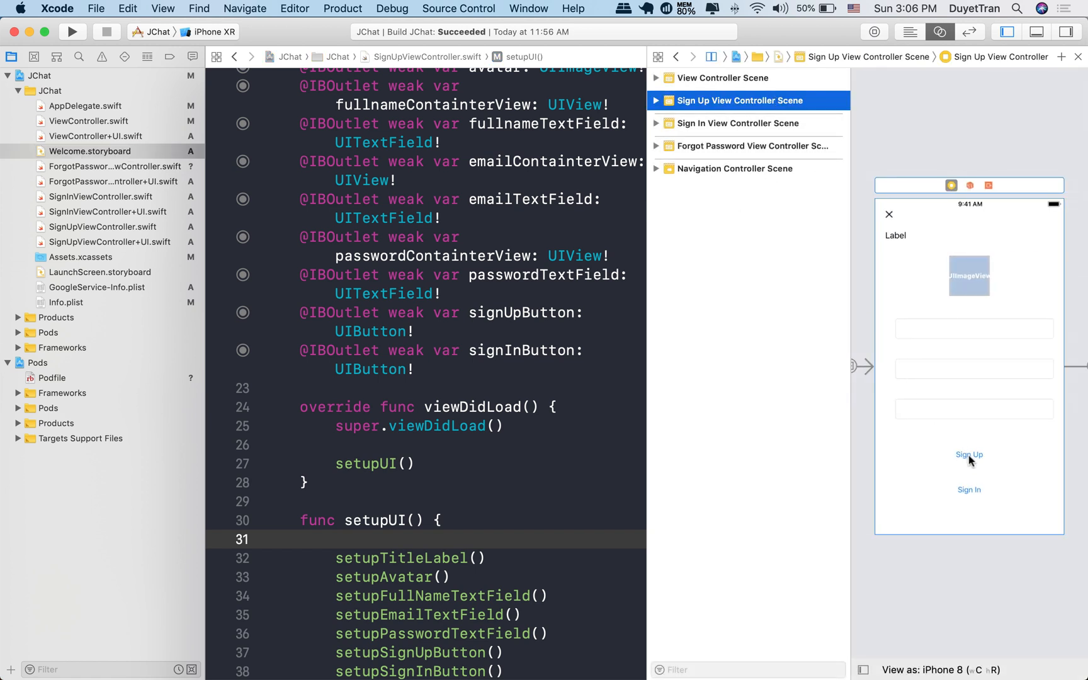
pyautogui.click(968, 454)
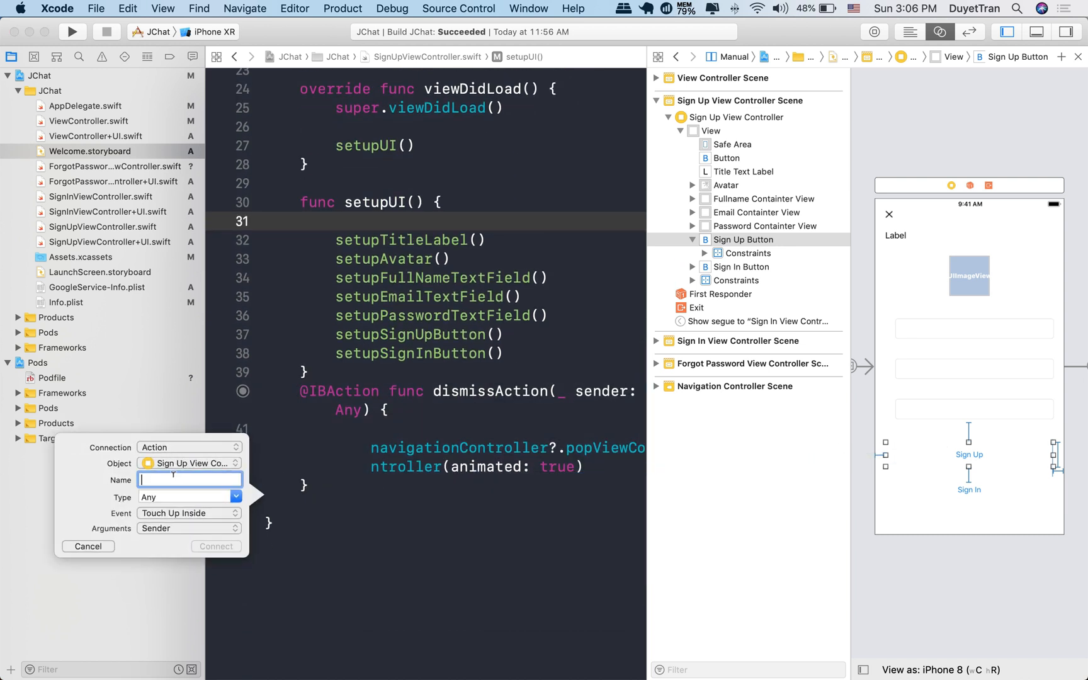
pyautogui.write('signUpButtonDidTapped')
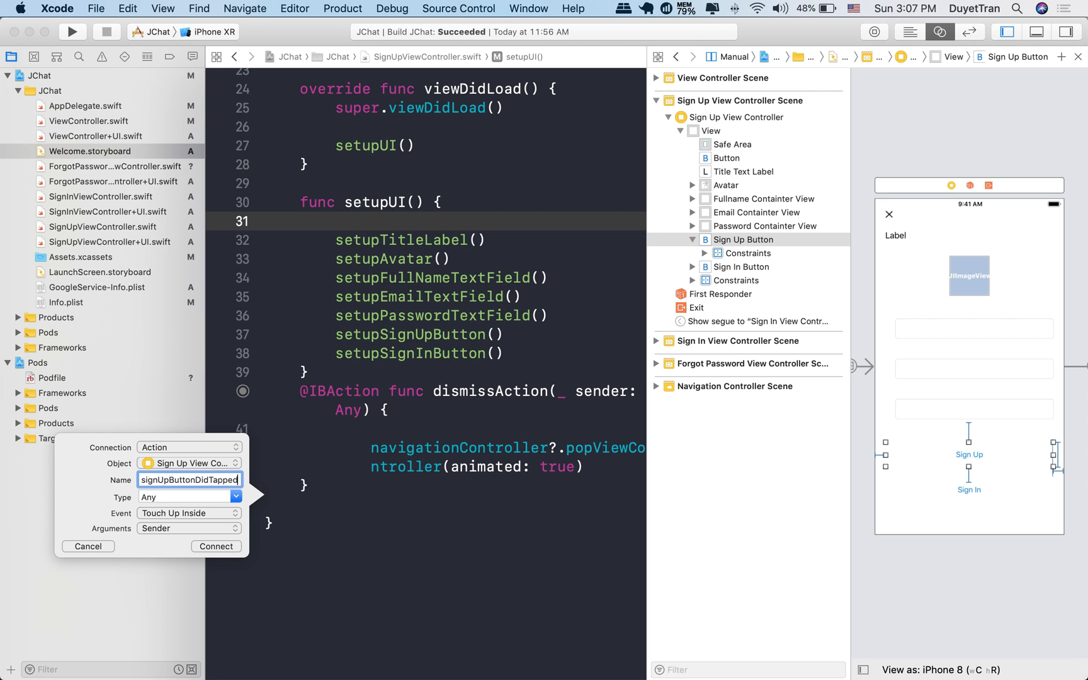
pyautogui.click(215, 546)
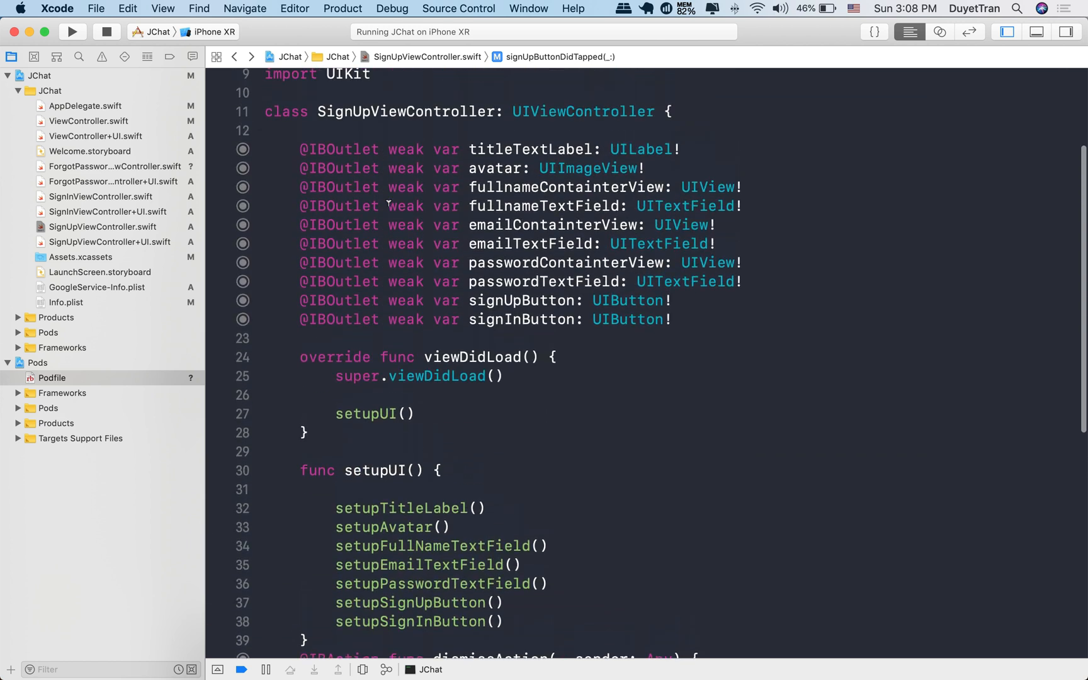
# Import FirebaseAuth and call Auth.auth().createUser with the test email and password, capturing authDataResult
pyautogui.write('i')
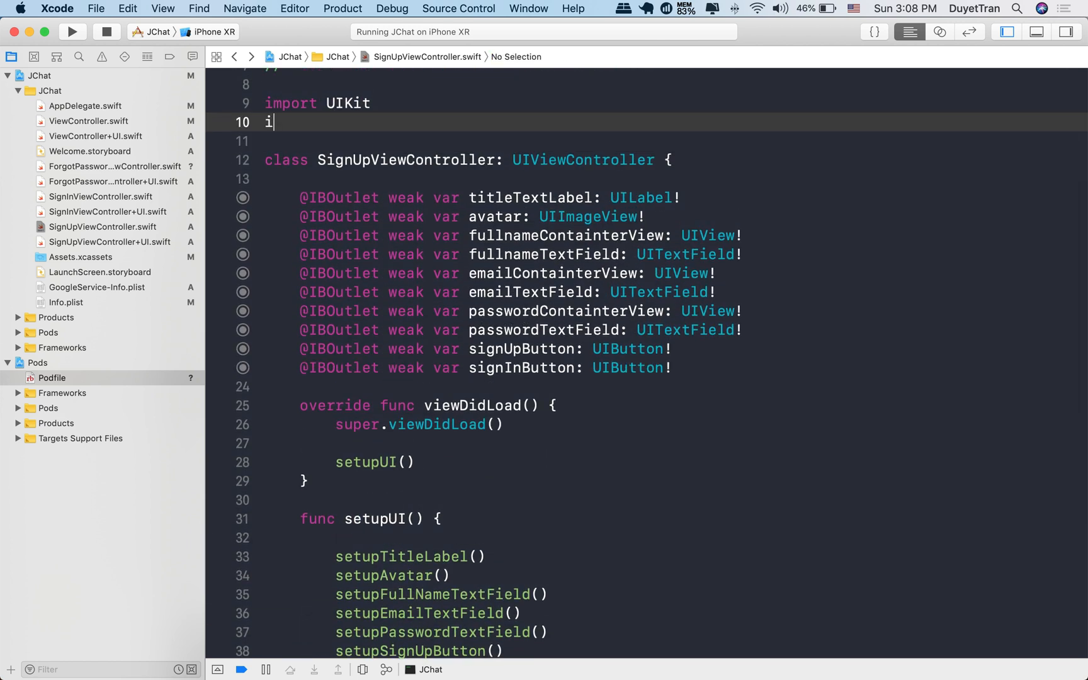
pyautogui.write('mport Fire')
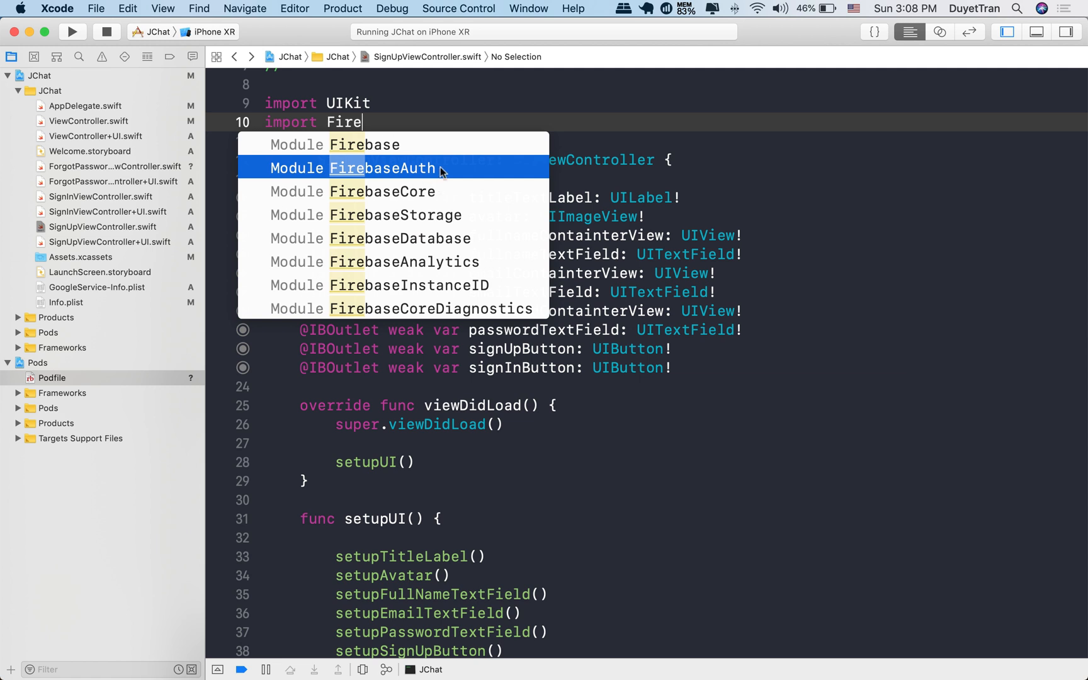
pyautogui.press('Return')
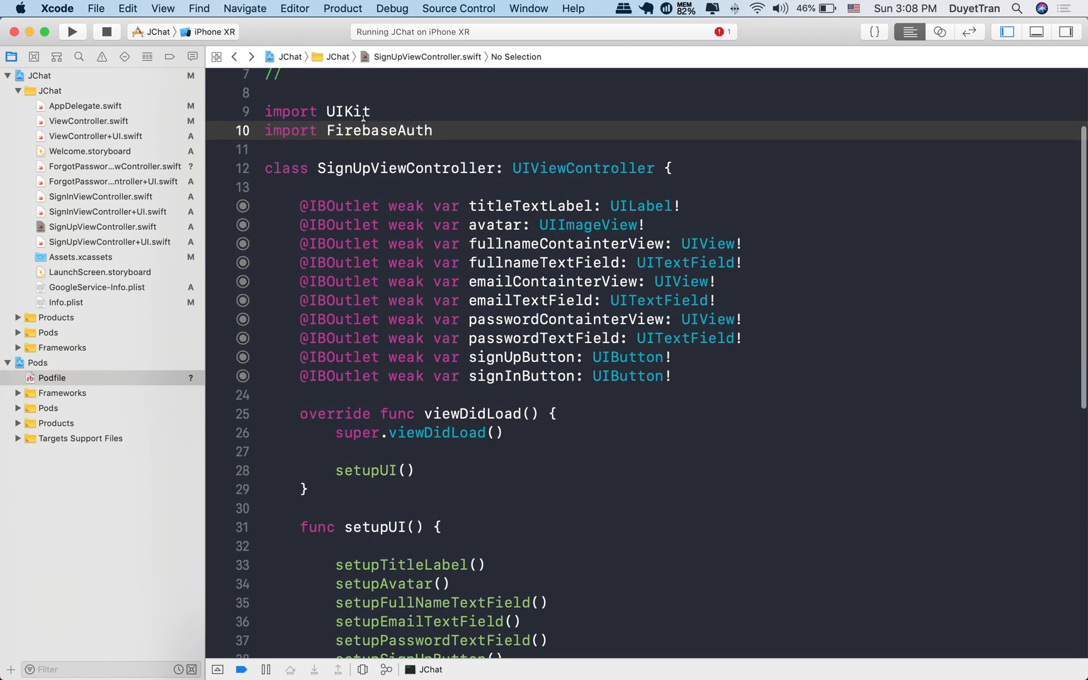
pyautogui.scroll(-3)
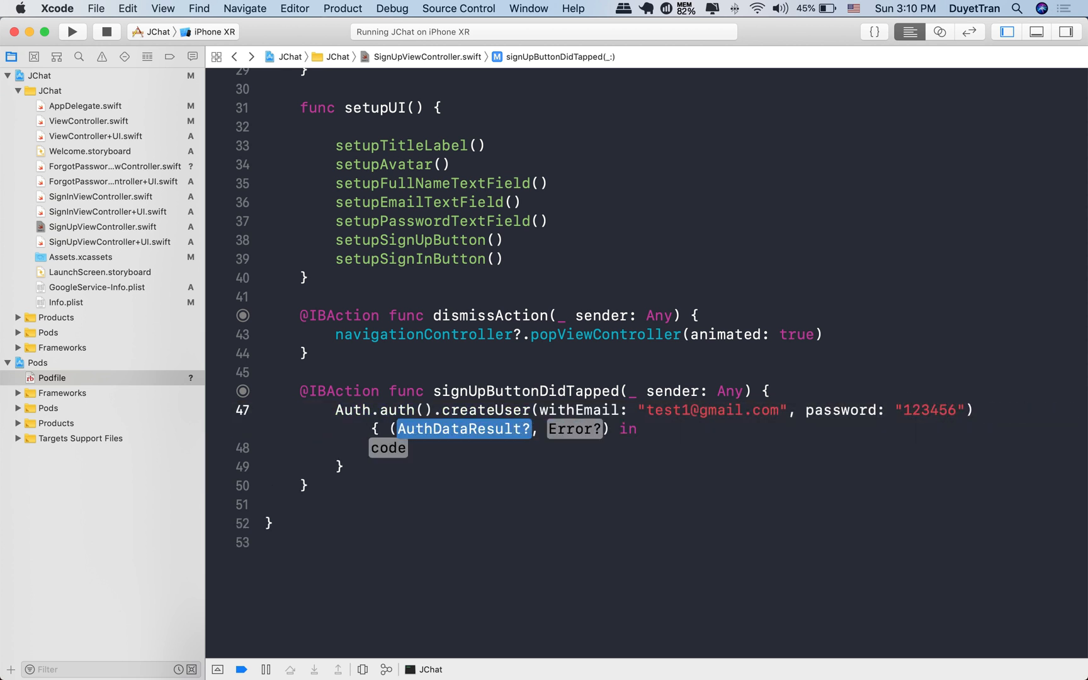
pyautogui.write('authDataResul')
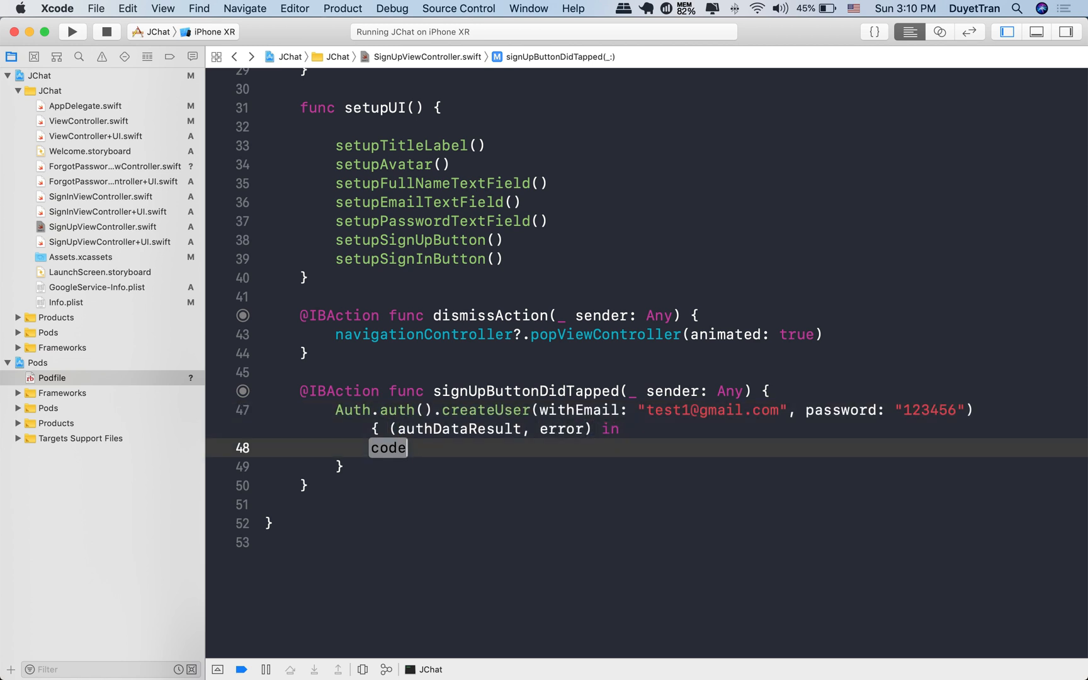
# Print the error and return on failure, otherwise print authData.user.email, then run the app
pyautogui.write('if error != nil {')
pyautogui.write('return')
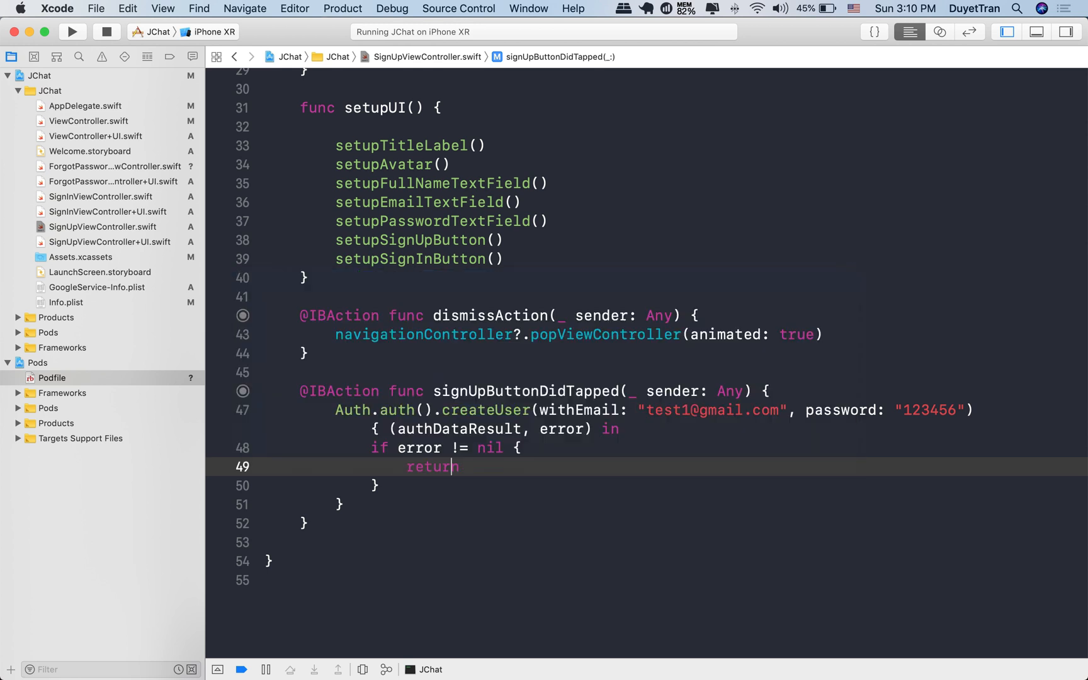
pyautogui.write('print')
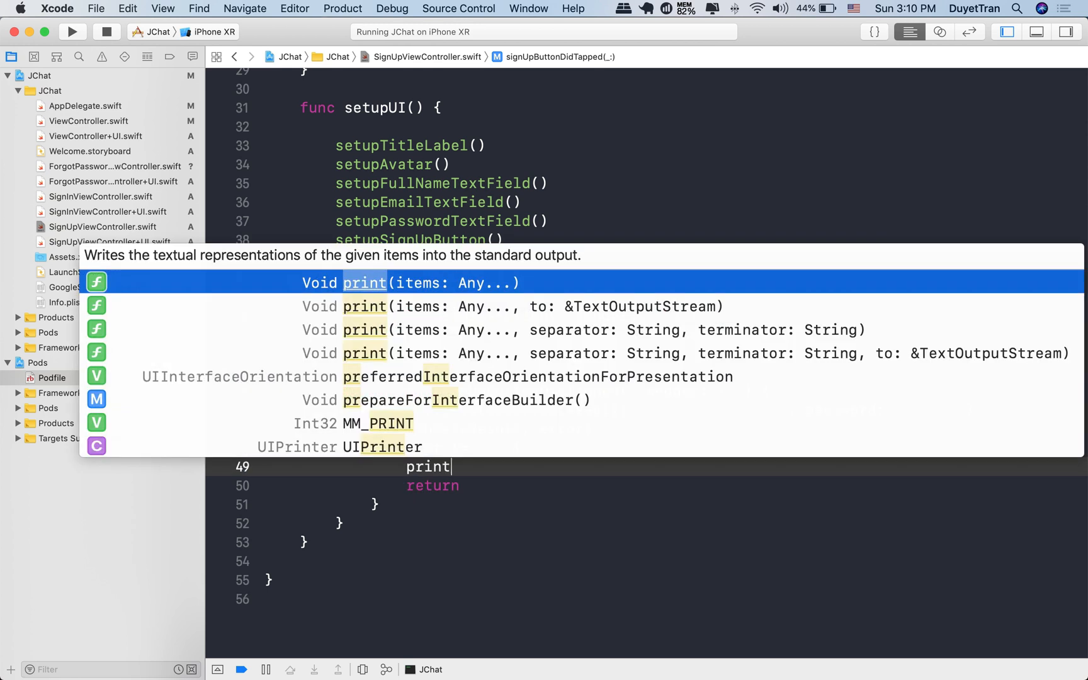
pyautogui.write('(error)')
pyautogui.write('if let au')
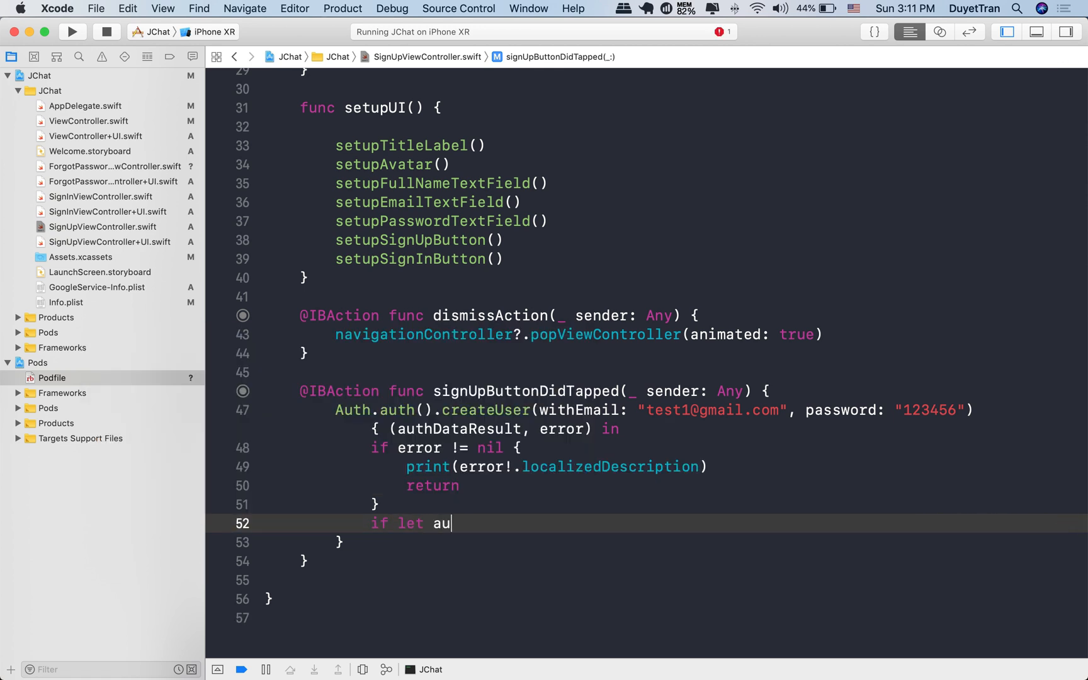
pyautogui.write('thData = authDataResult {')
pyautogui.write('print(a')
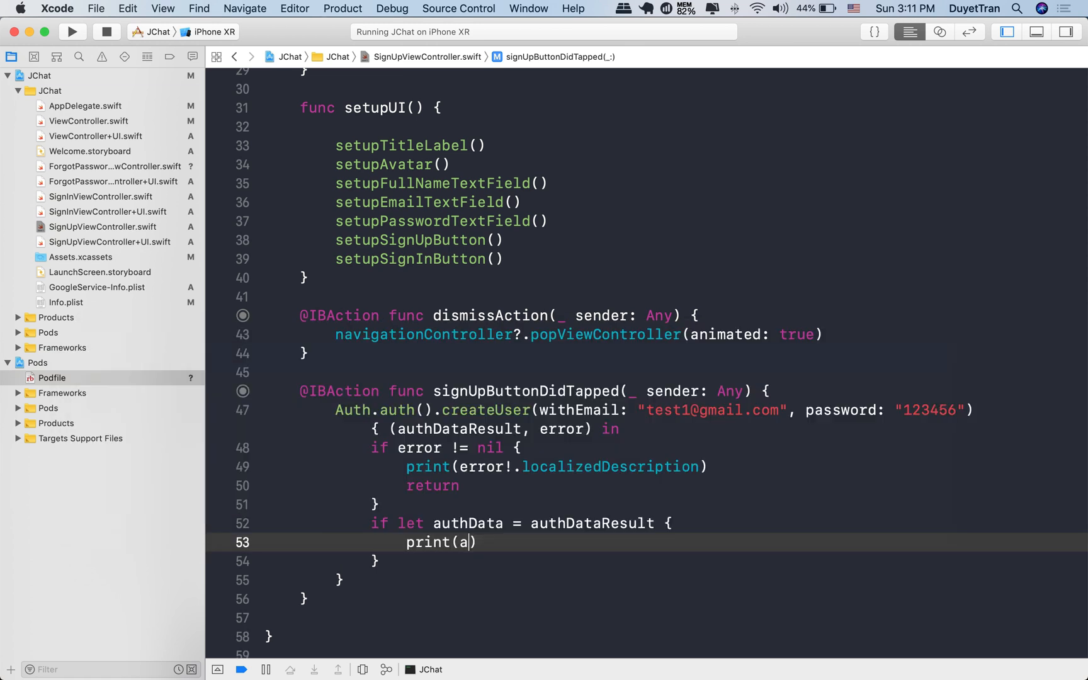
pyautogui.write('uthData.user.')
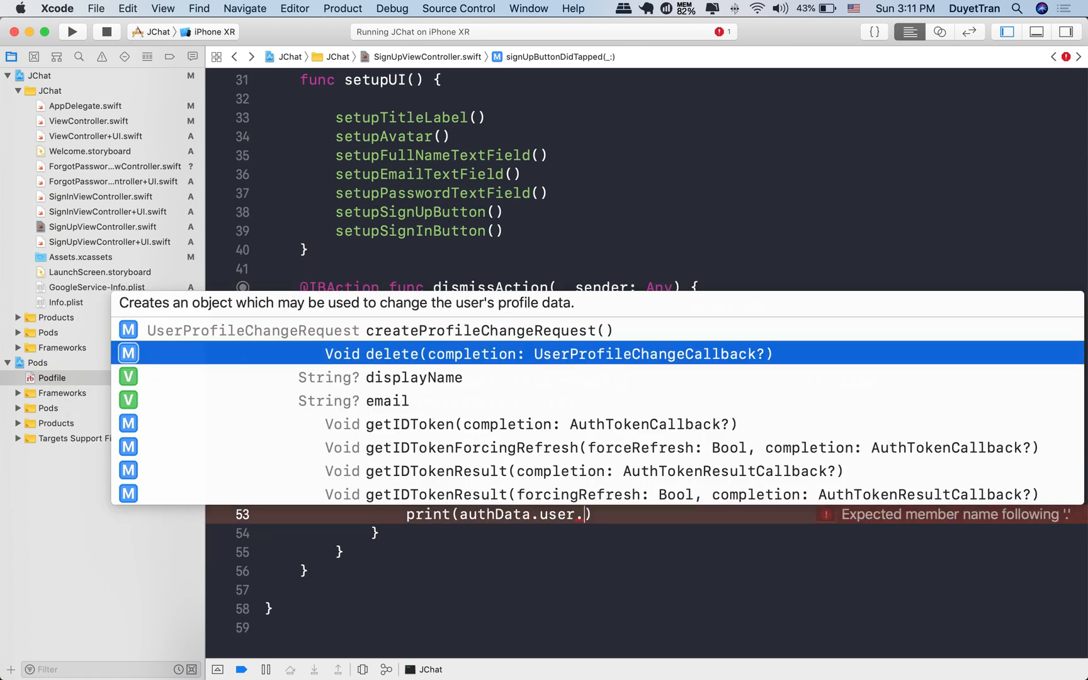
pyautogui.write('email')
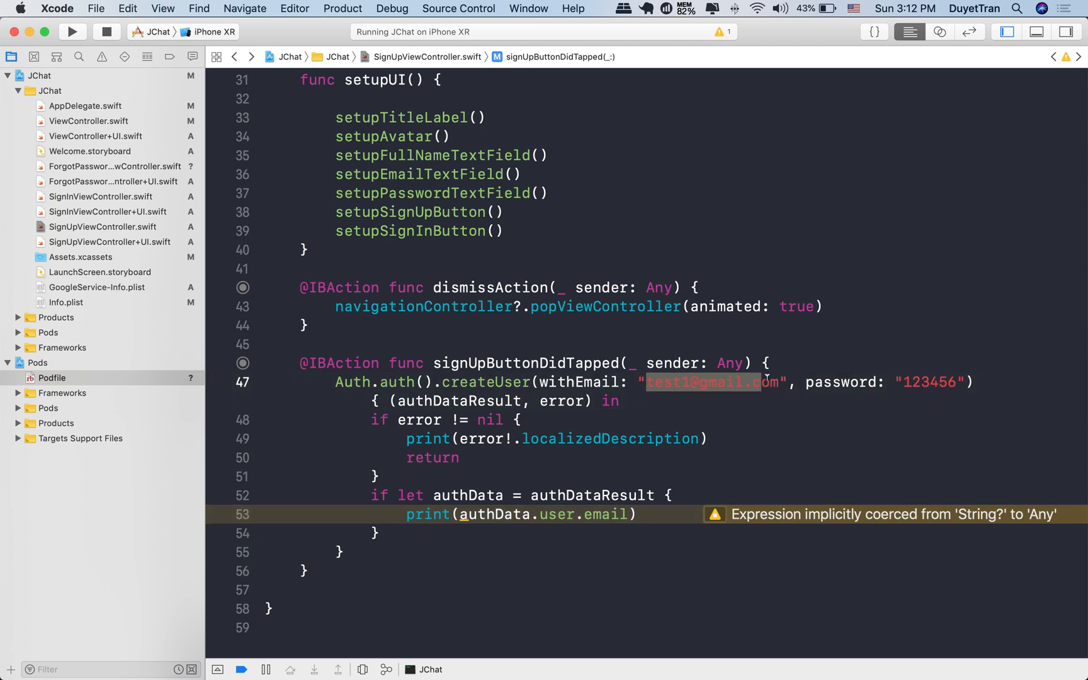
pyautogui.click(72, 32)
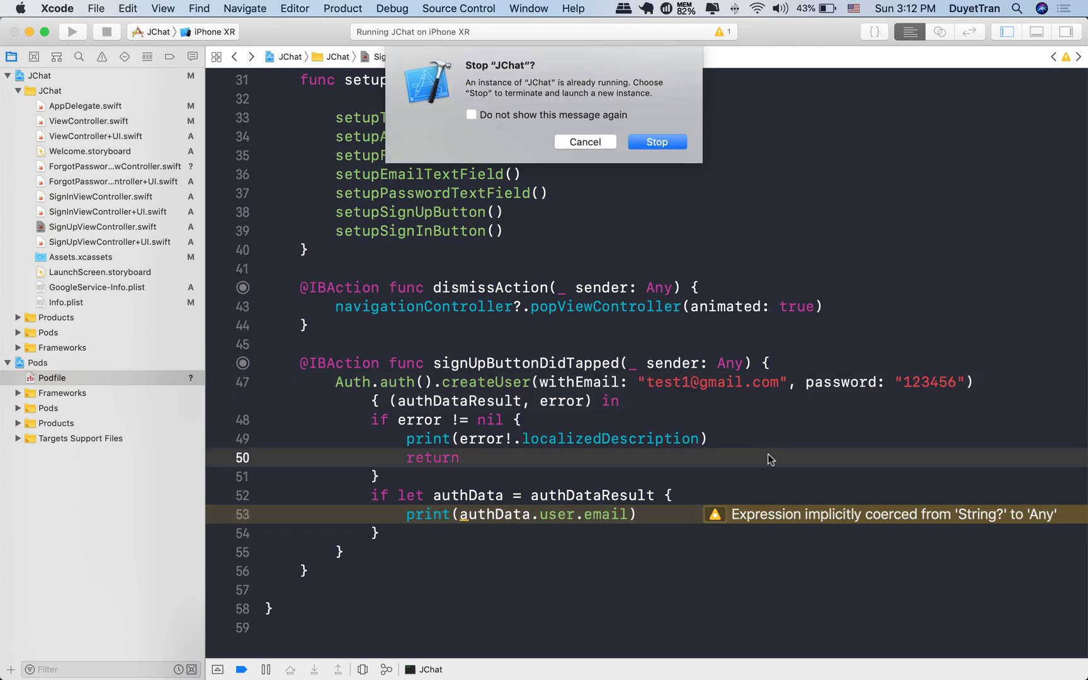
# Stop the running JChat instance and tap 'Create a new account' in the Simulator
pyautogui.click(655, 141)
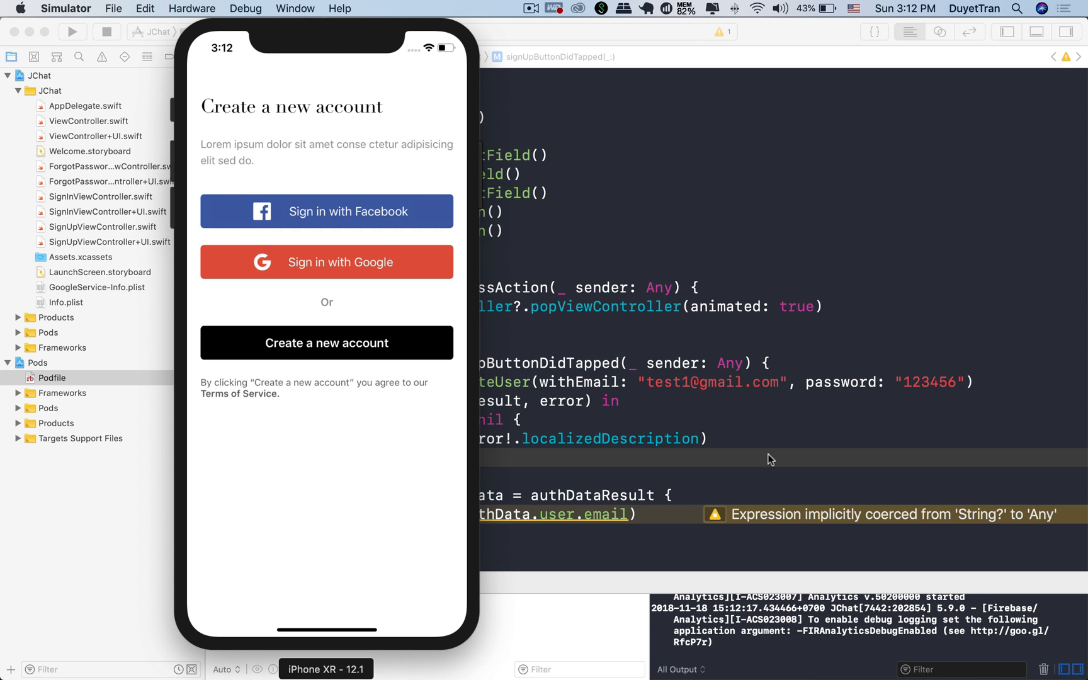
pyautogui.click(326, 343)
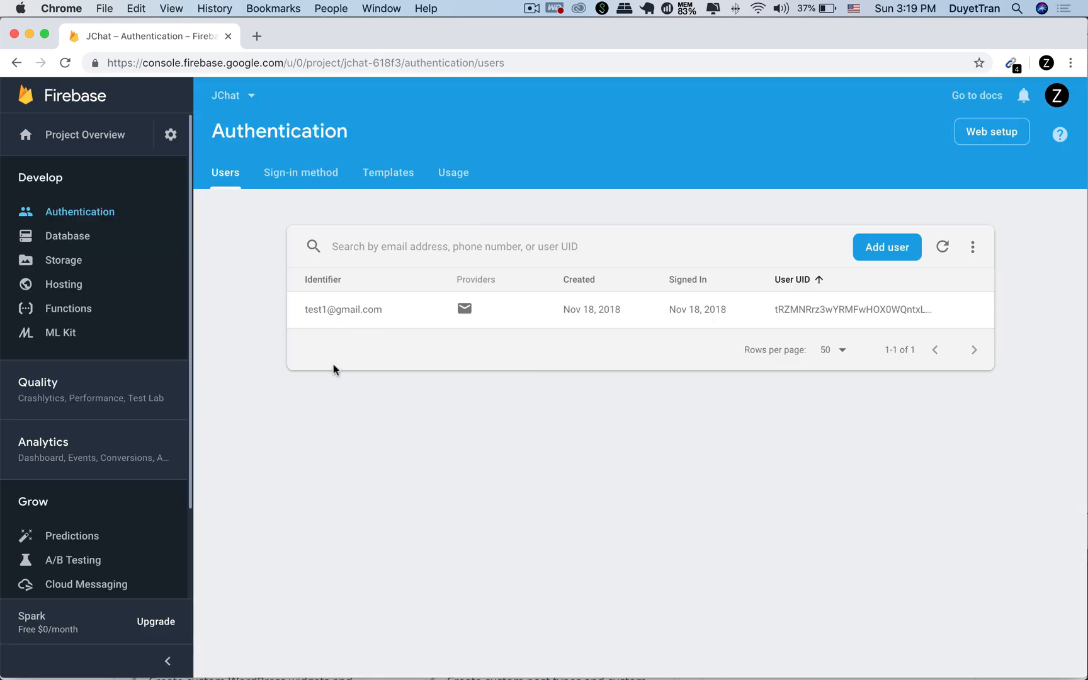
pyautogui.moveTo(310, 323)
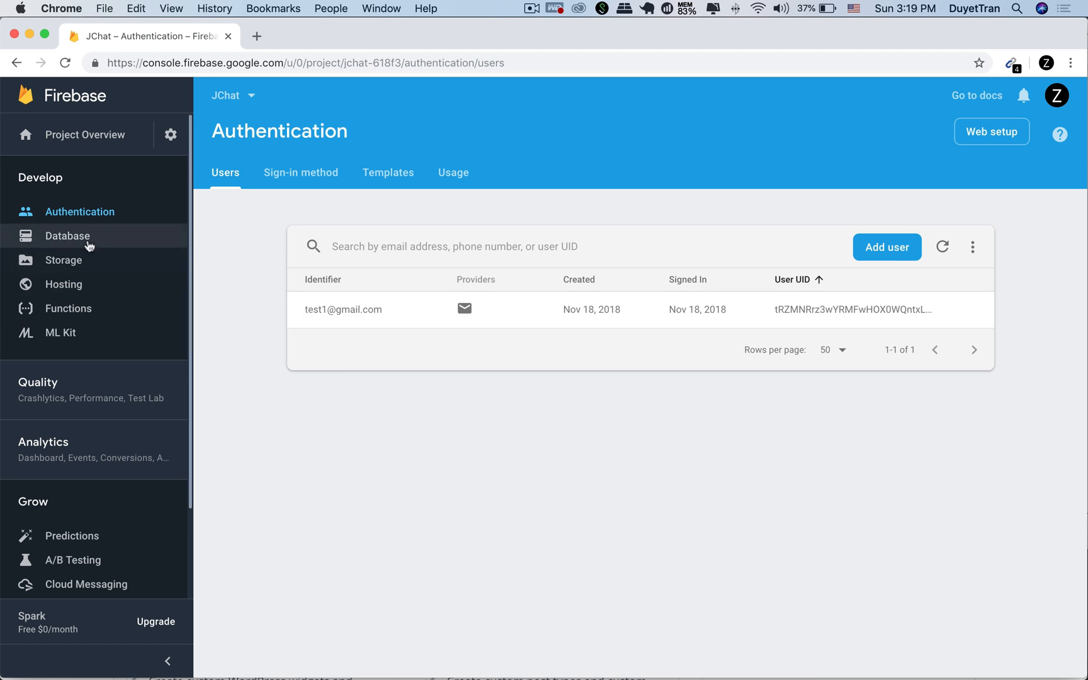
# Create a Realtime Database for JChat starting in test mode and enable it
pyautogui.click(67, 236)
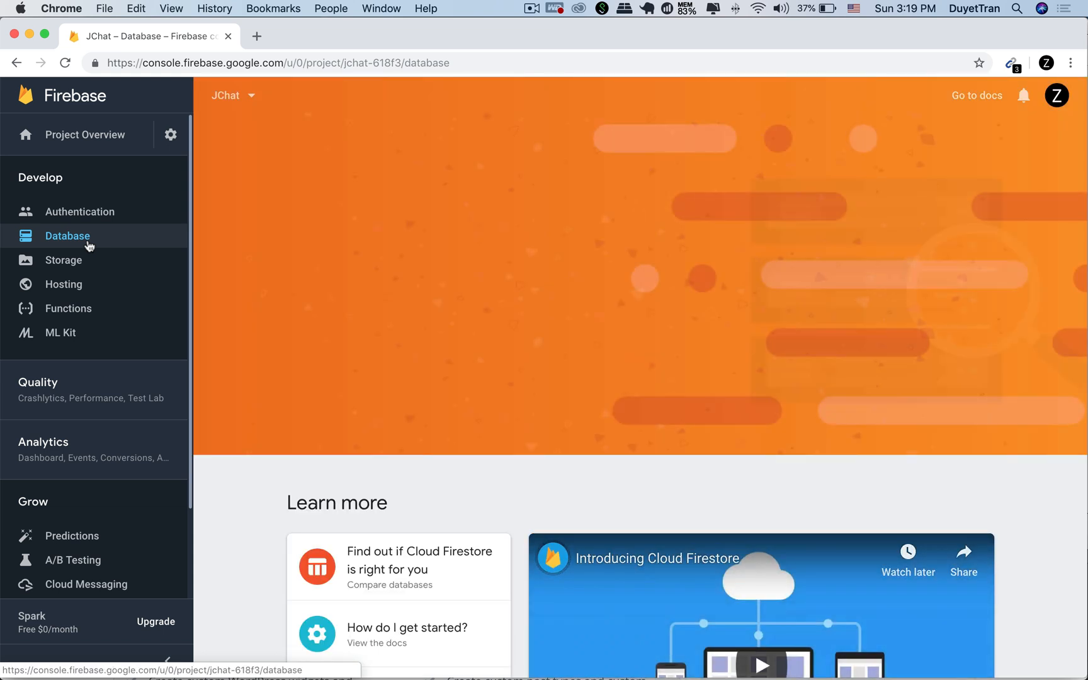
pyautogui.scroll(-3)
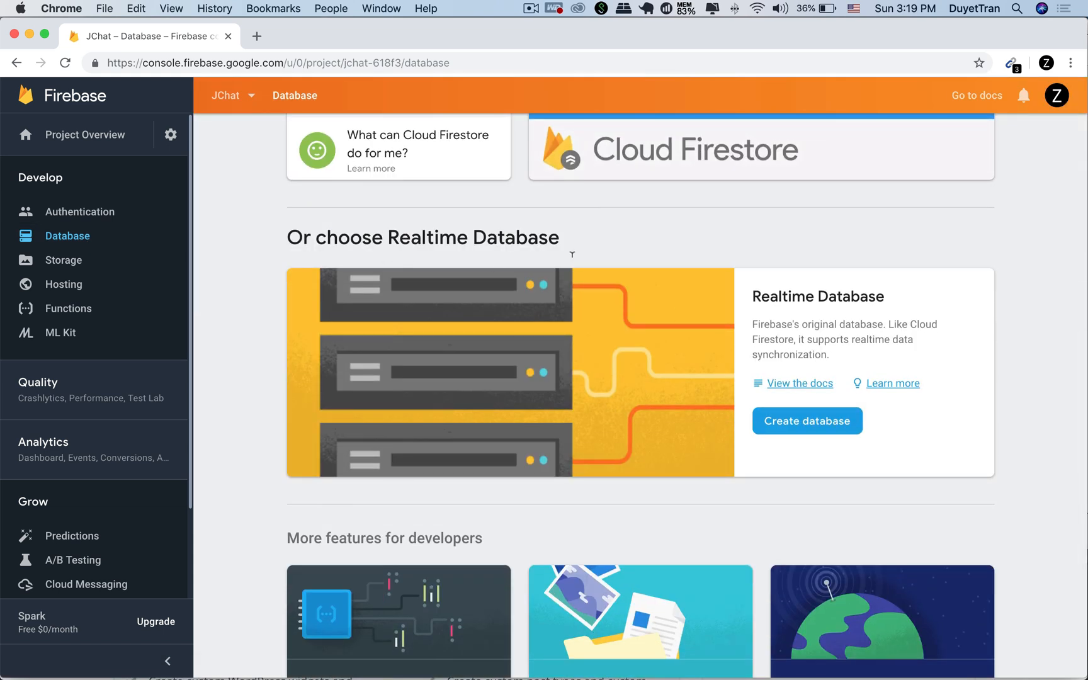
pyautogui.click(806, 421)
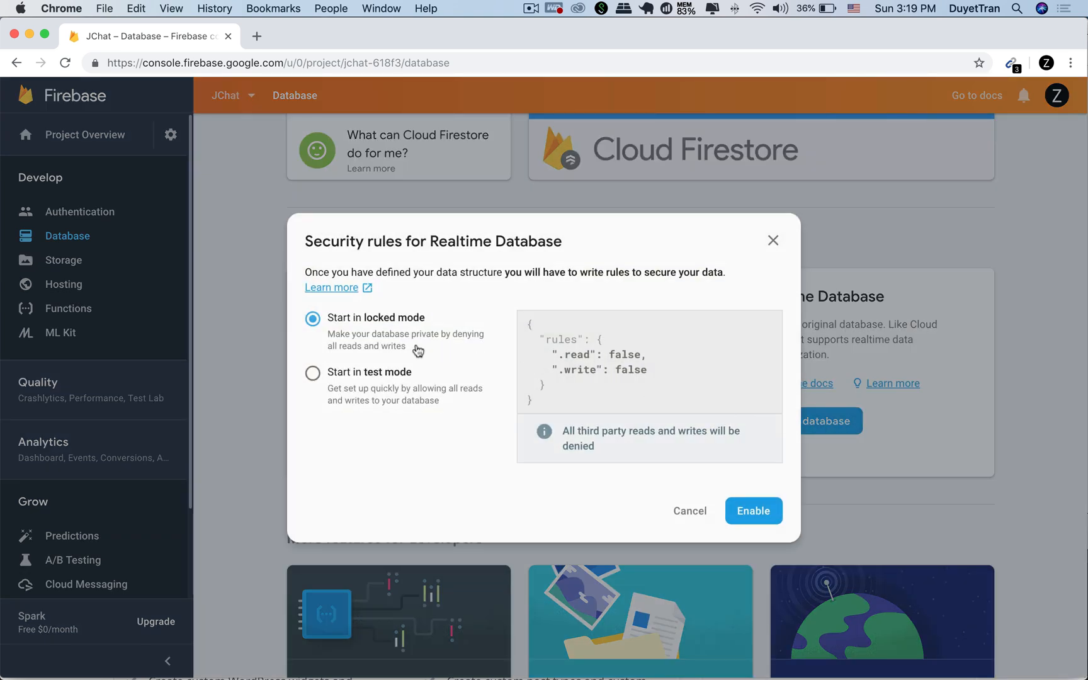
pyautogui.click(312, 373)
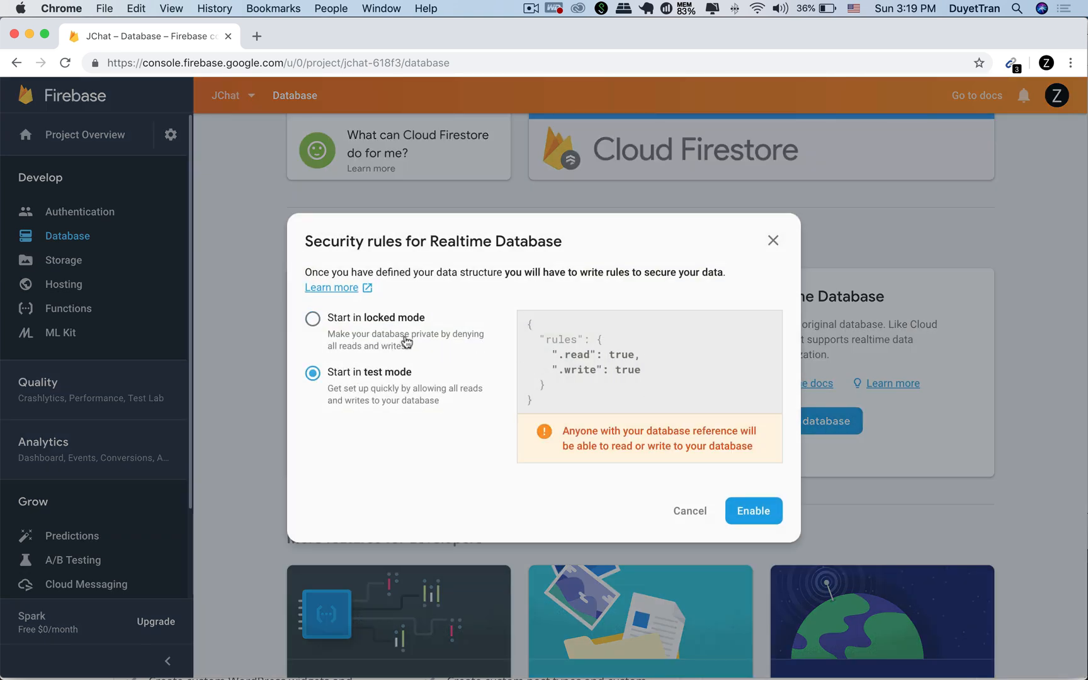
pyautogui.click(753, 511)
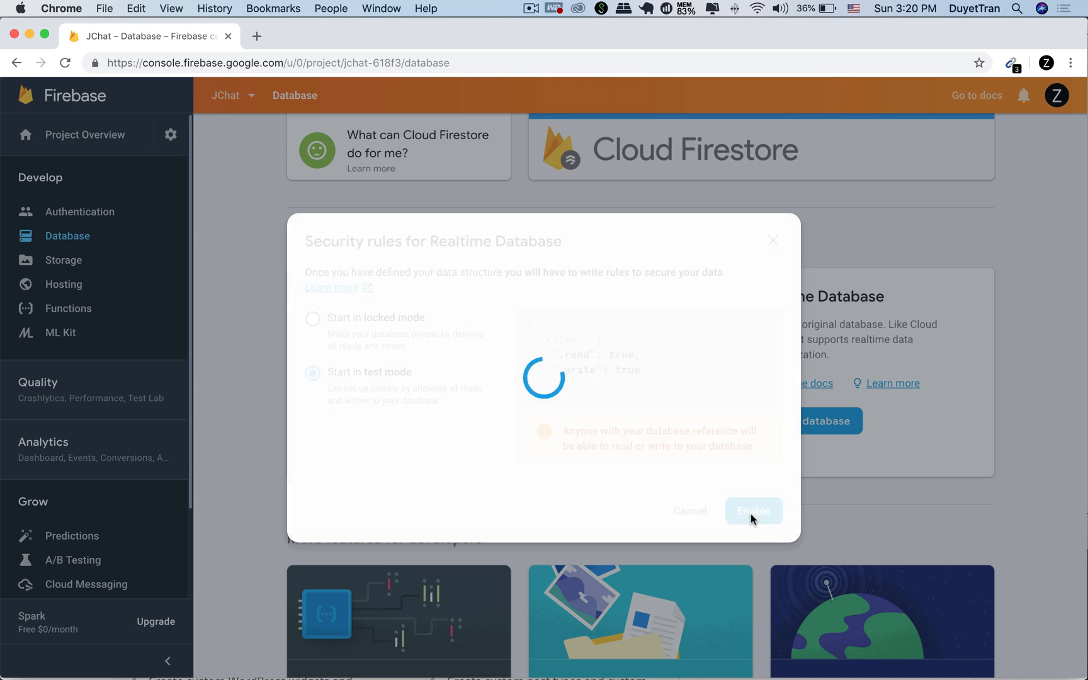
pyautogui.click(754, 512)
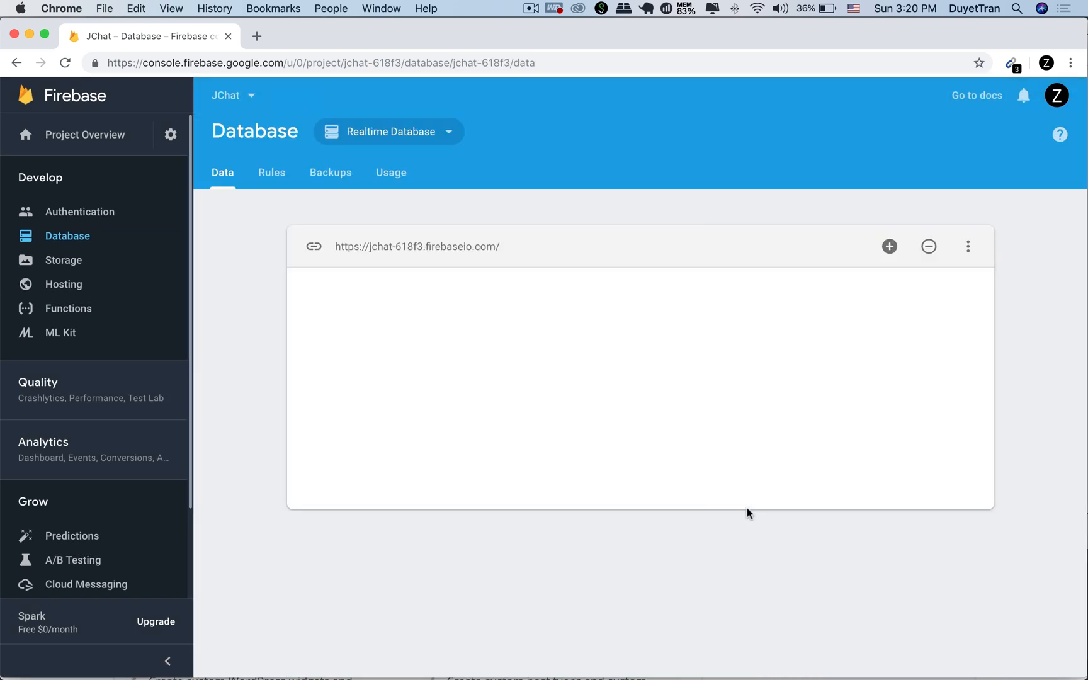